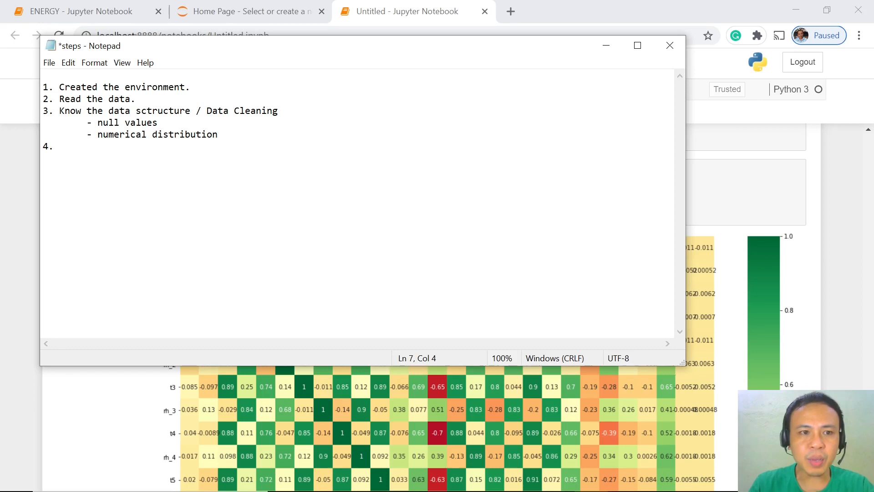
Step: Add '4. Identified values' and '5. Dealing with Outliers' to the Notepad steps list
{"action": "type", "text": "Iden"}
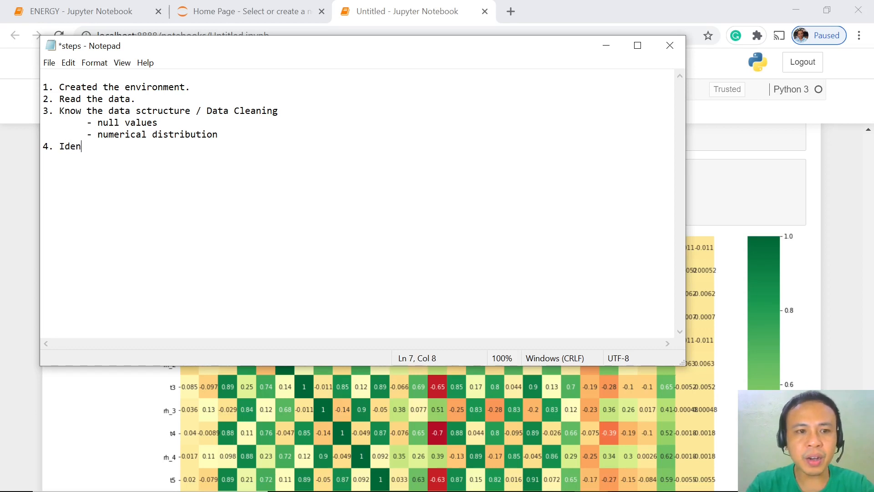
{"action": "type", "text": "tif"}
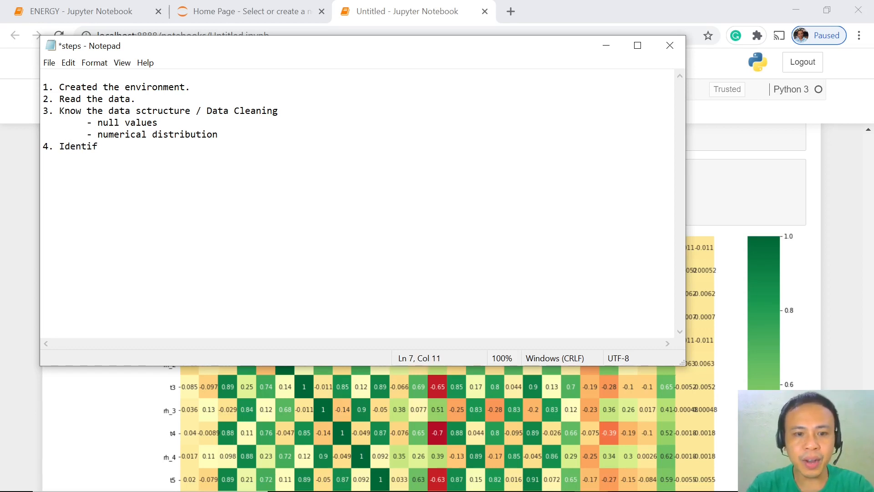
{"action": "type", "text": "ied values"}
{"action": "type", "text": "5."}
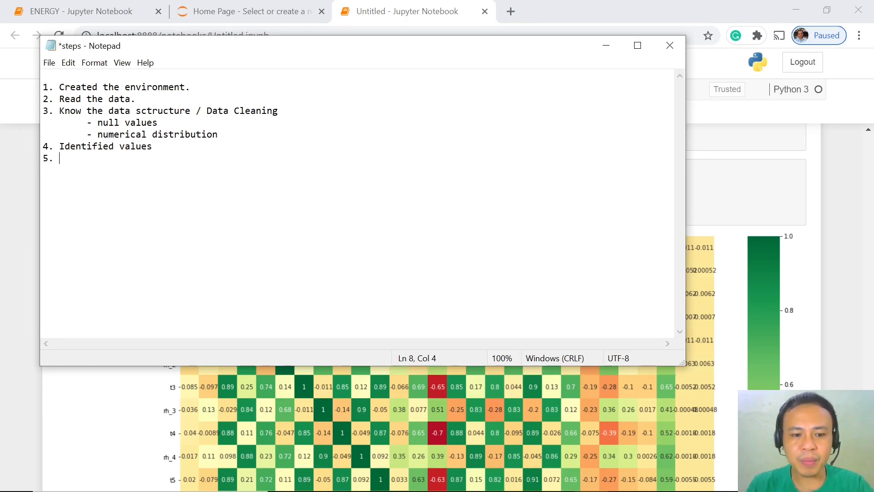
{"action": "type", "text": "De"}
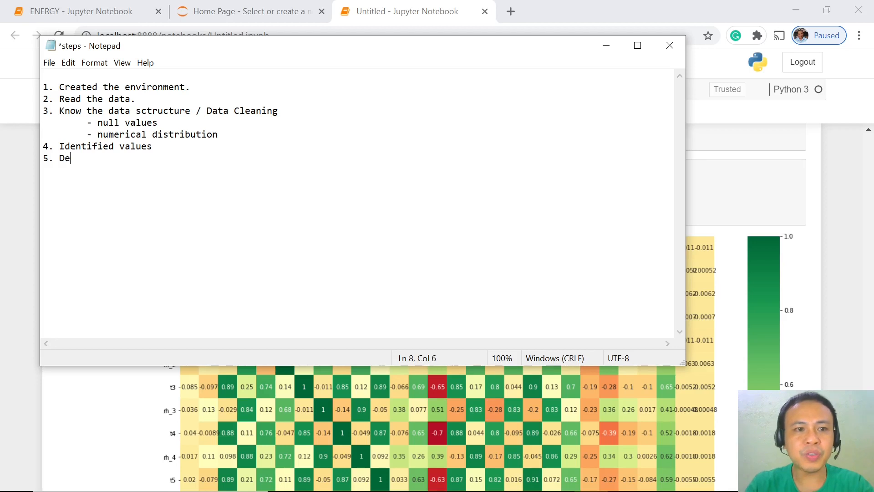
{"action": "type", "text": "al"}
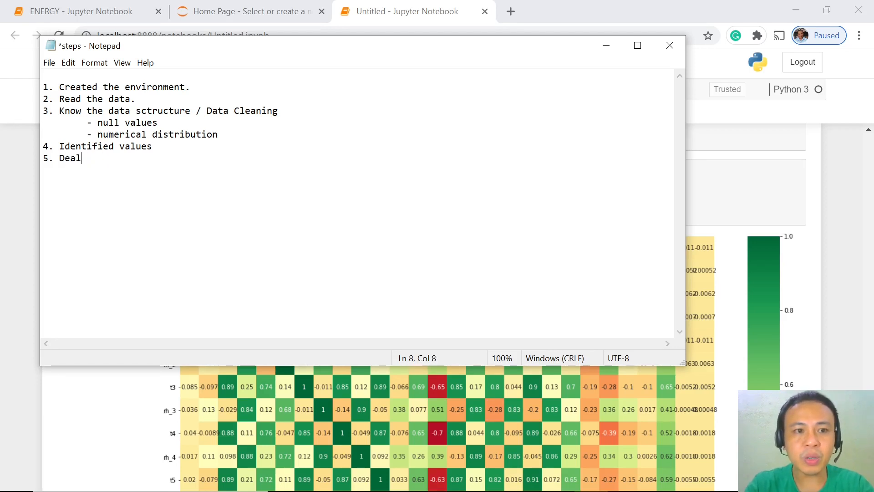
{"action": "type", "text": "ing with Outli"}
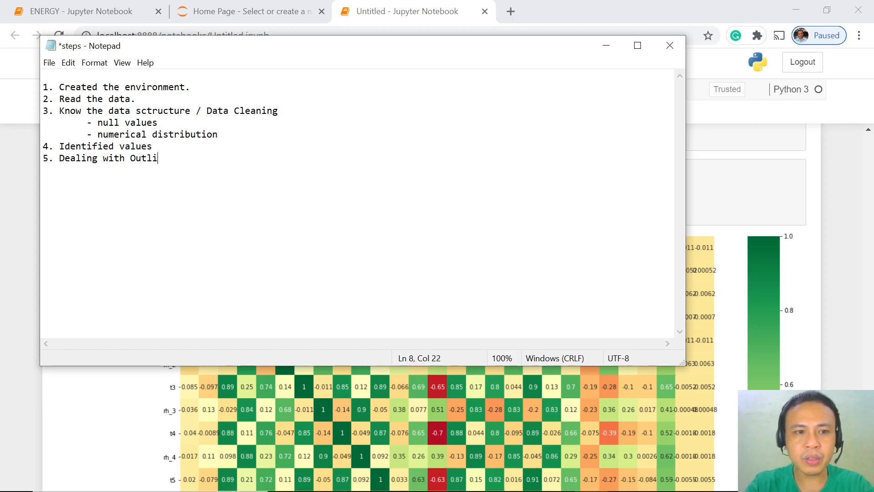
{"action": "type", "text": "ers"}
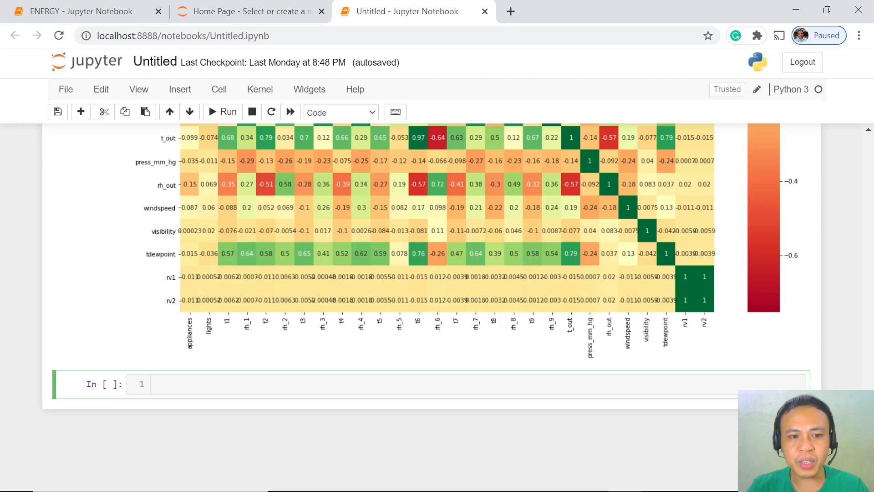
{"action": "left_click", "coordinate": [157, 383]}
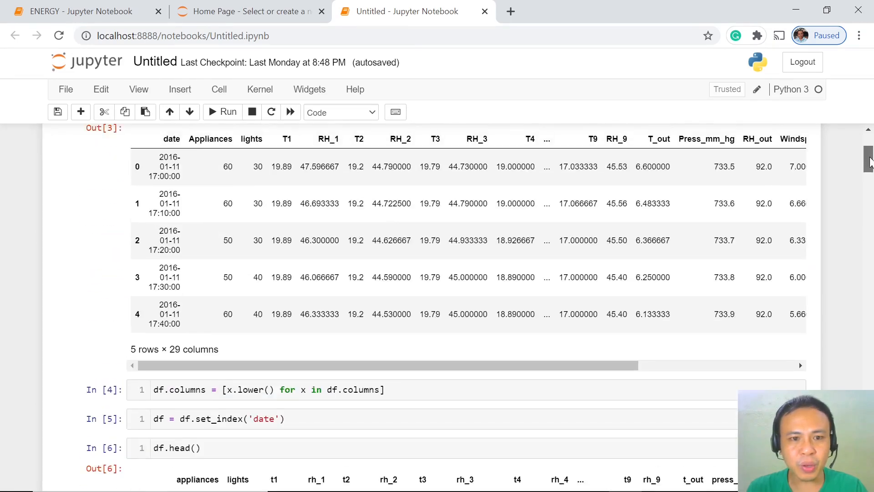
{"action": "scroll", "scroll_direction": "down", "scroll_amount": 3}
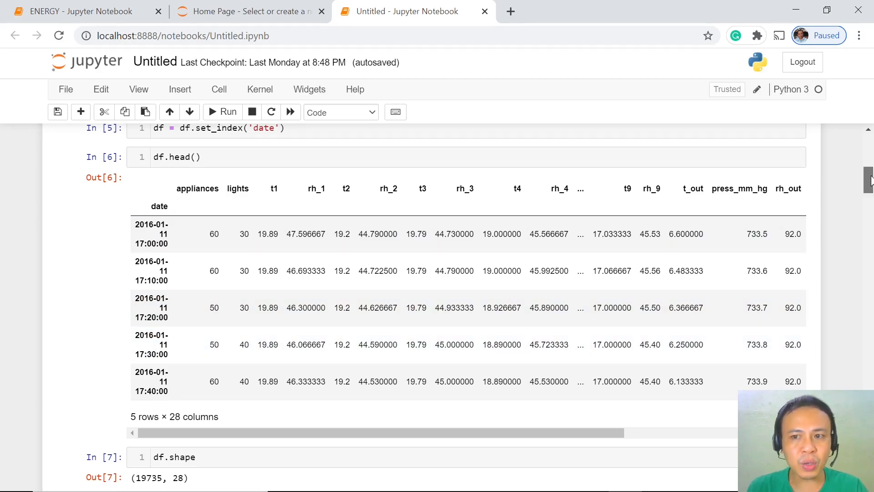
{"action": "scroll", "scroll_direction": "down", "scroll_amount": 3}
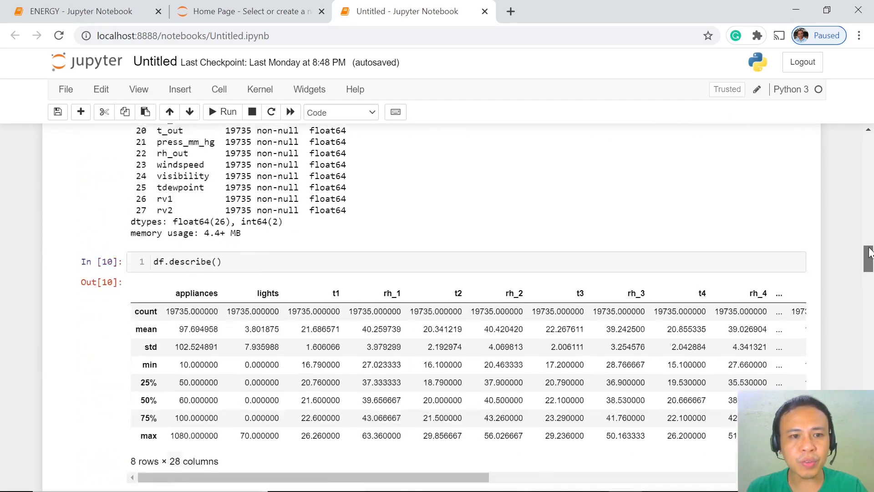
{"action": "scroll", "scroll_direction": "down", "scroll_amount": 3}
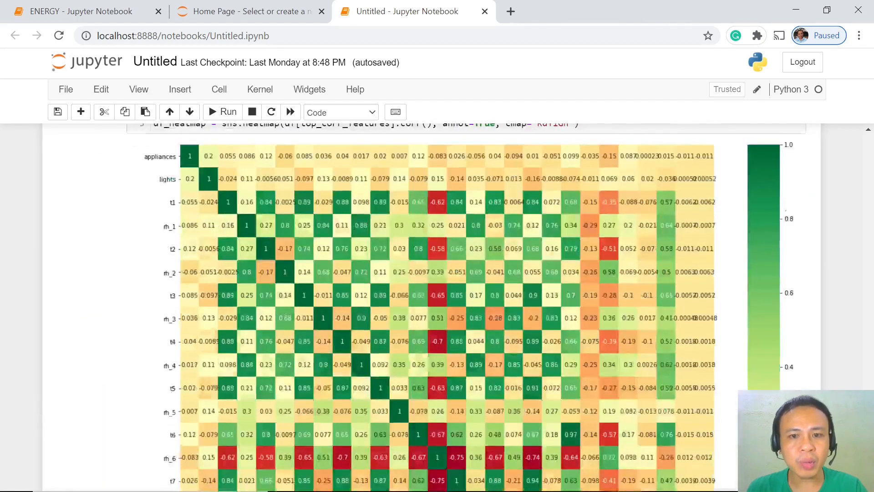
{"action": "scroll", "scroll_direction": "down", "scroll_amount": 3}
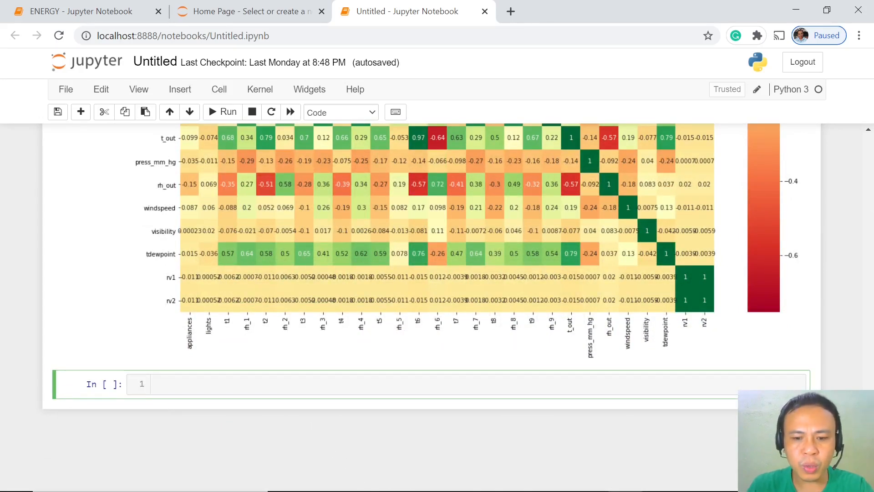
Step: Begin the line sorted_appliances = df.sort_values in the empty cell
{"action": "type", "text": "sorted"}
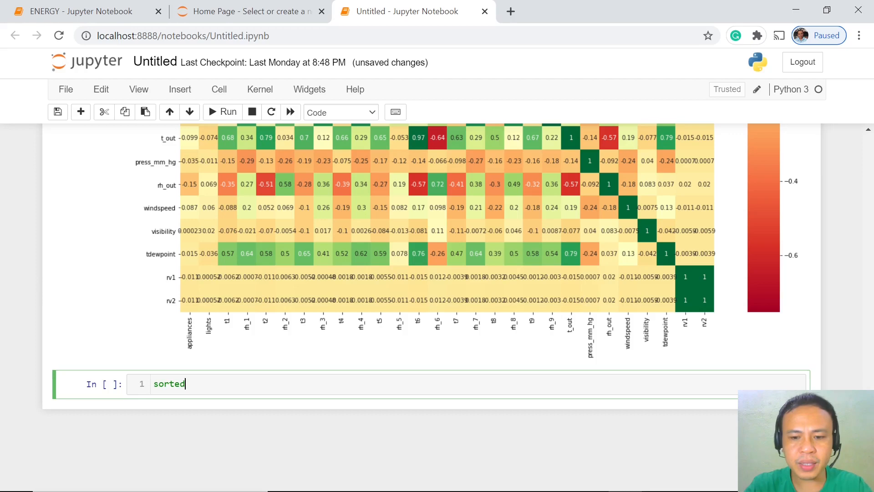
{"action": "type", "text": "_appliances"}
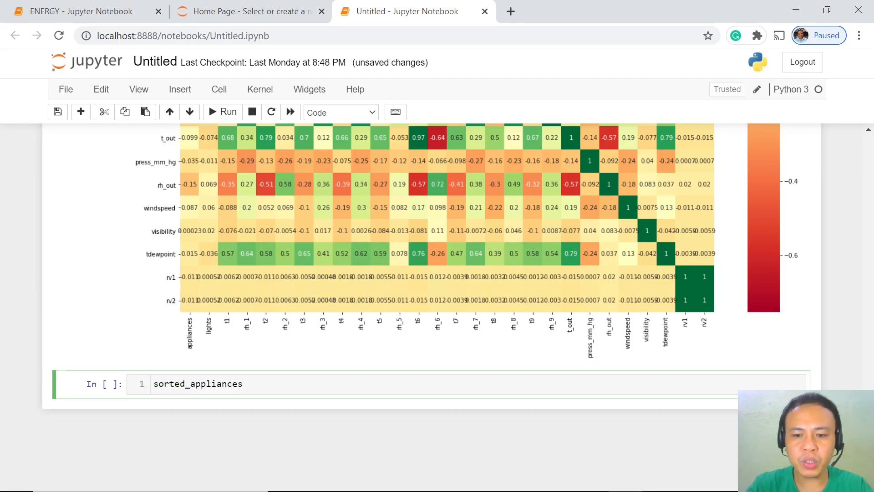
{"action": "type", "text": "="}
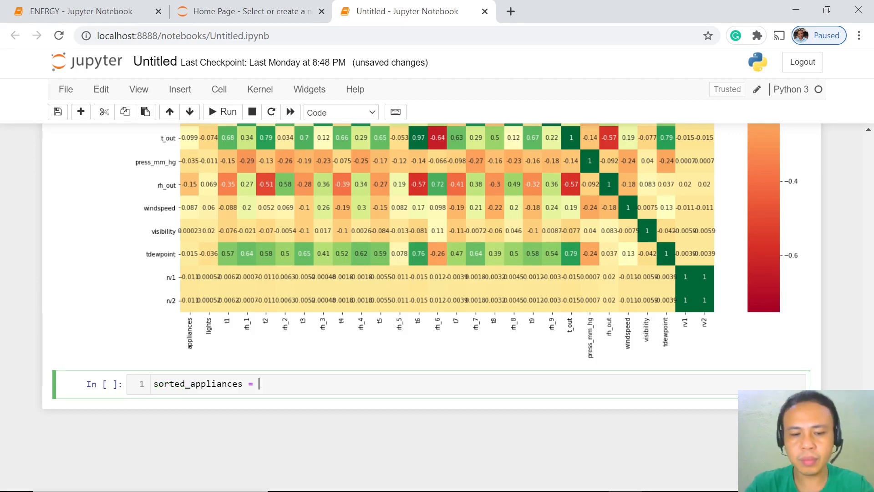
{"action": "type", "text": "df.sort_values"}
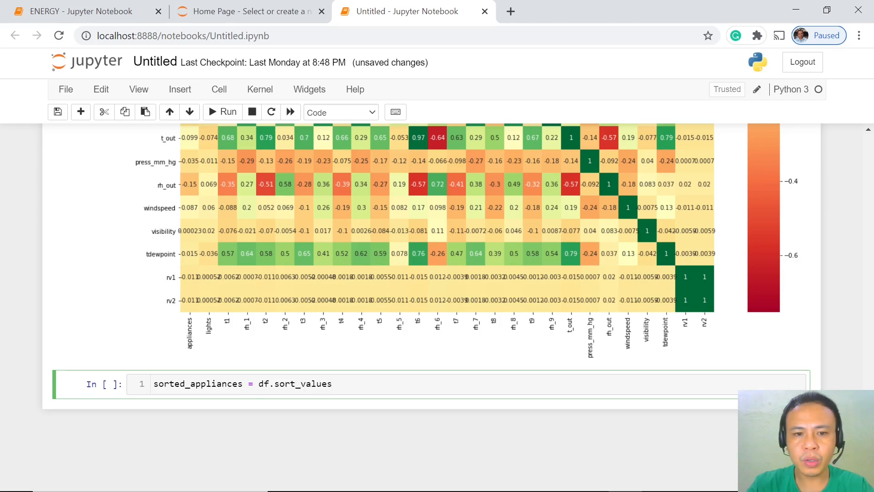
{"action": "left_click", "coordinate": [332, 384]}
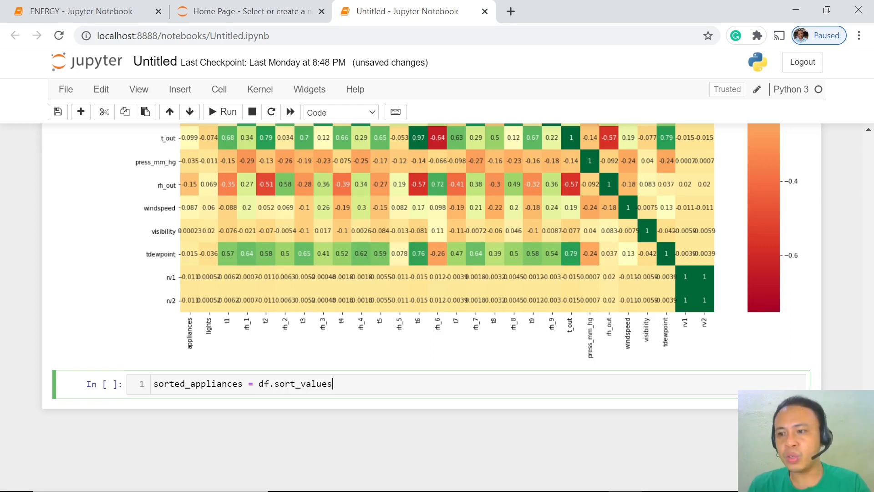
Step: Finish the sort with ('appliances', ascending=False) and add sorted_applieances.head()
{"action": "type", "text": "('appliances', ascending=False)"}
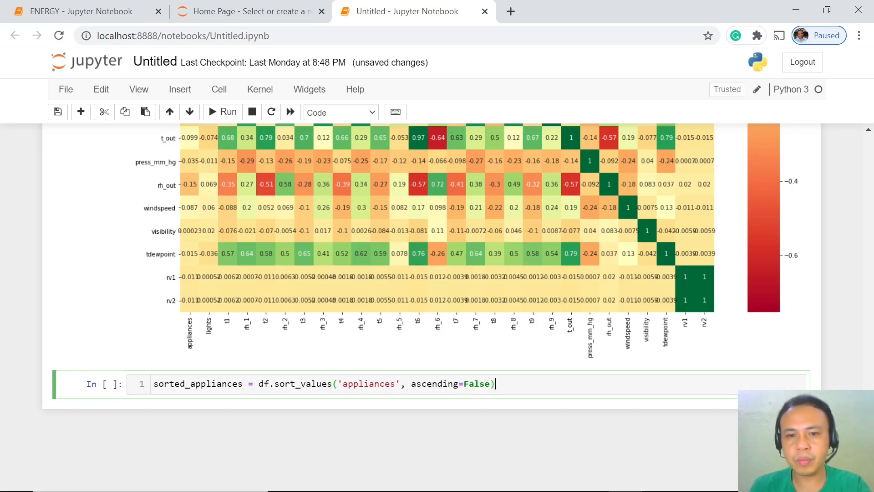
{"action": "type", "text": "so"}
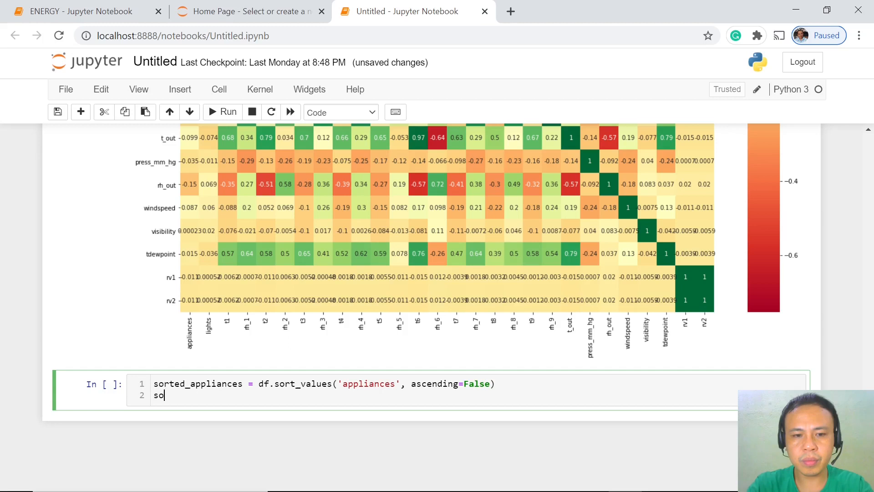
{"action": "type", "text": "rted_"}
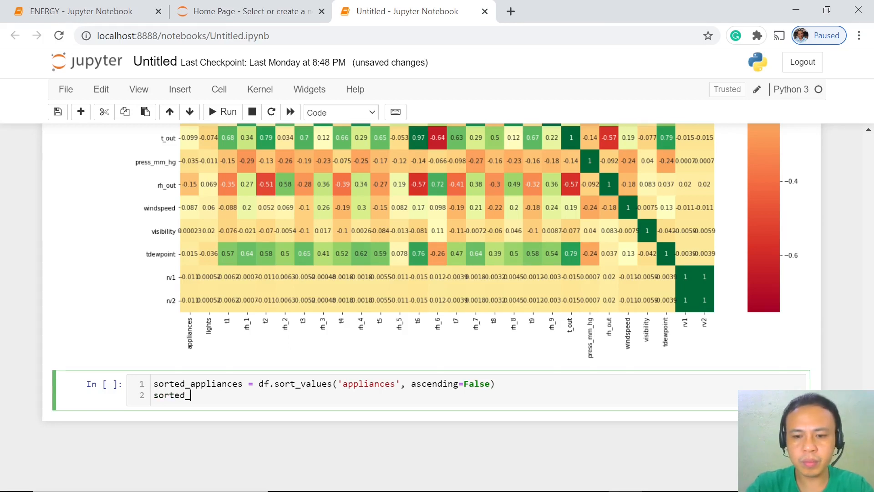
{"action": "type", "text": "applieances.head()"}
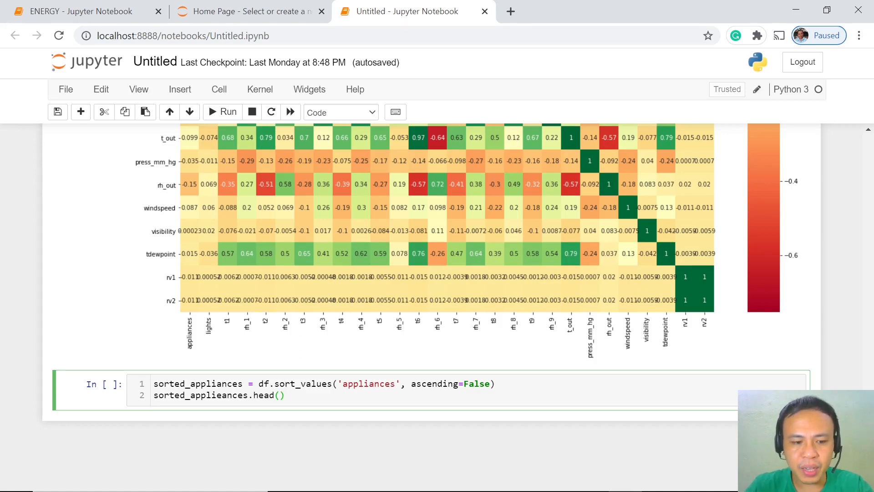
{"action": "key", "text": "shift+enter"}
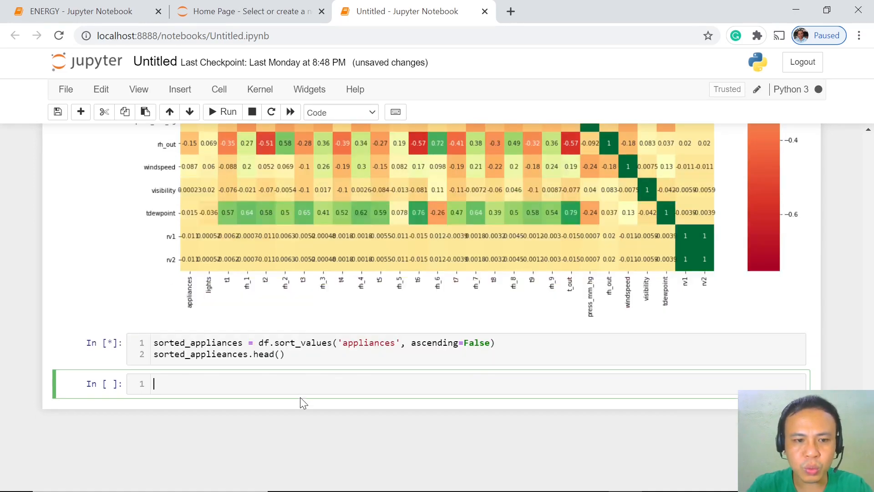
{"action": "left_click", "coordinate": [222, 112]}
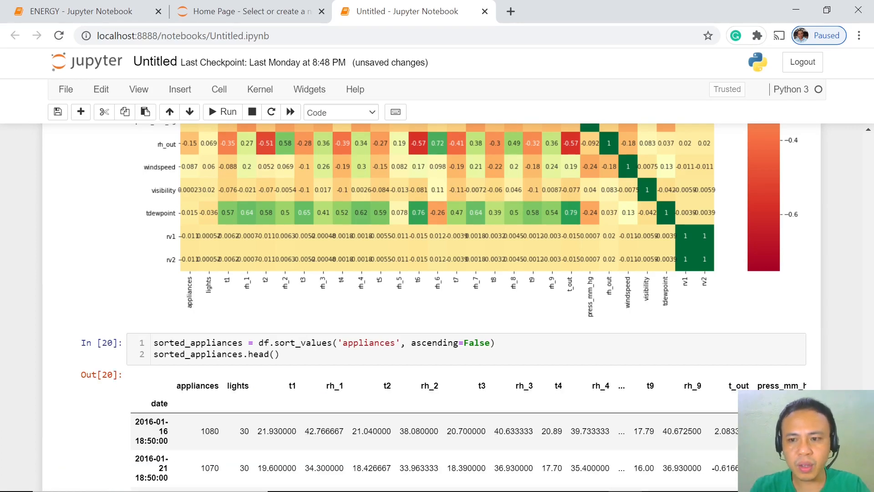
{"action": "scroll", "scroll_direction": "down", "scroll_amount": 3}
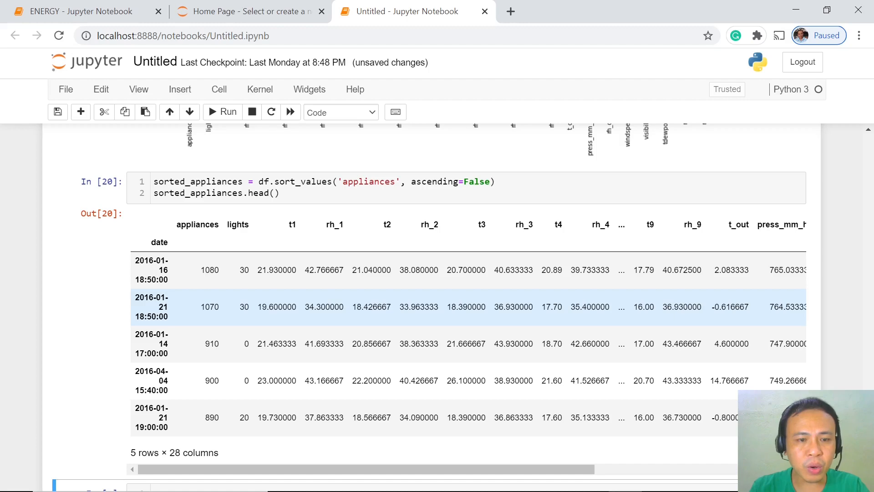
{"action": "mouse_move", "coordinate": [756, 309]}
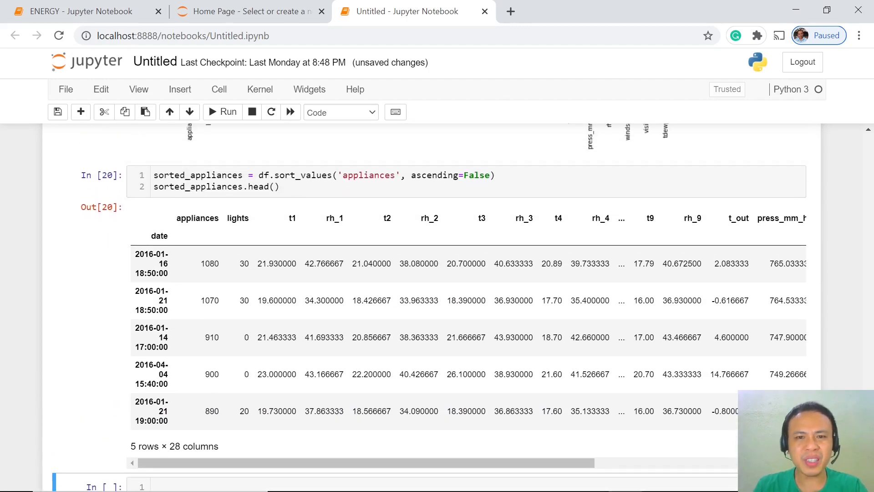
{"action": "scroll", "scroll_direction": "down", "scroll_amount": 3}
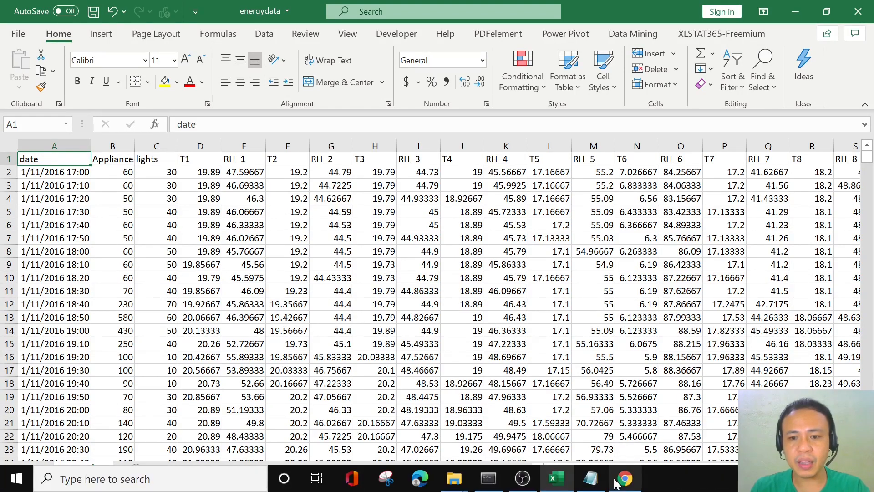
Step: Return from the energydata workbook to the Jupyter notebook in Chrome
{"action": "left_click", "coordinate": [623, 479]}
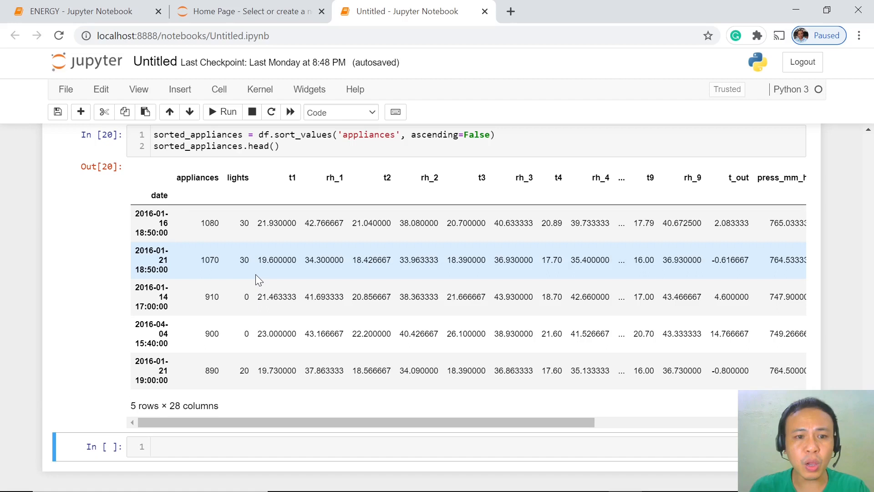
{"action": "mouse_move", "coordinate": [240, 379]}
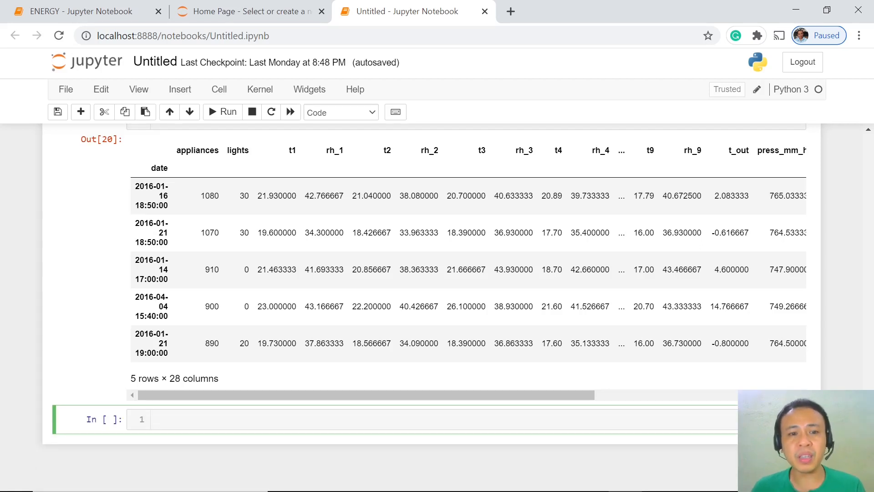
{"action": "left_click", "coordinate": [154, 419]}
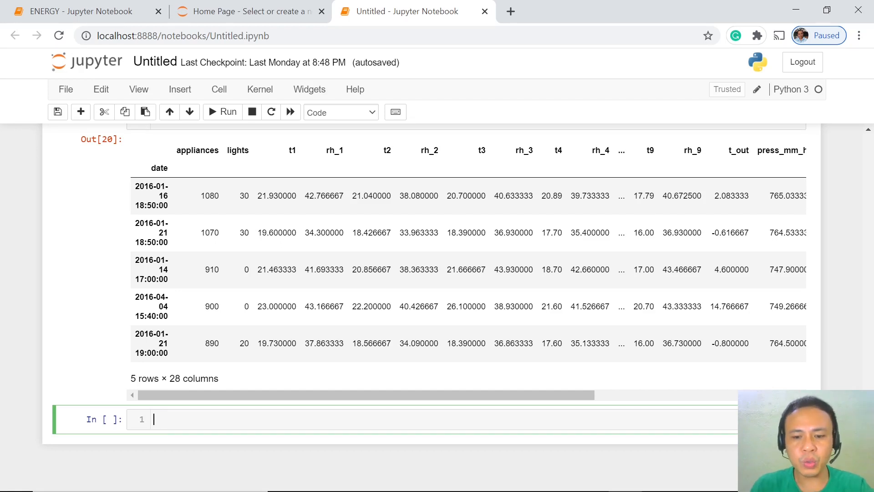
Step: Compute len(sorted_appliances.head(len(sorted_appliances)//1000)), giving 19
{"action": "type", "text": "len"}
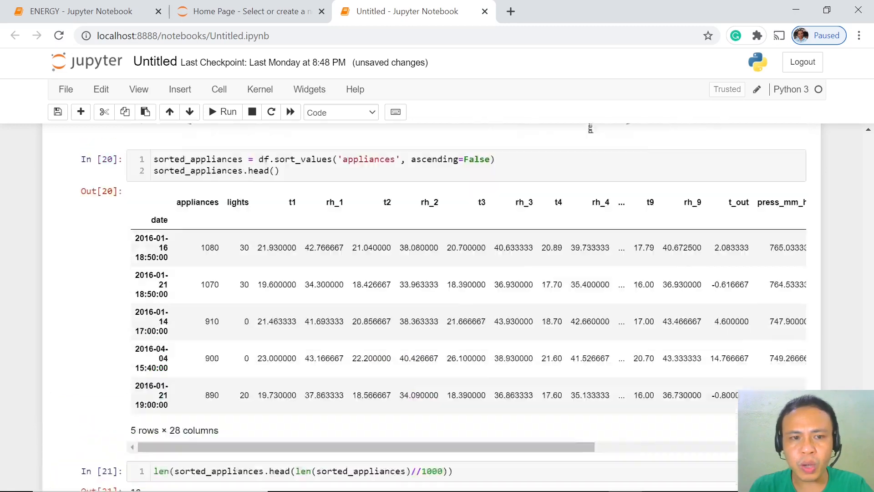
{"action": "left_click", "coordinate": [228, 112]}
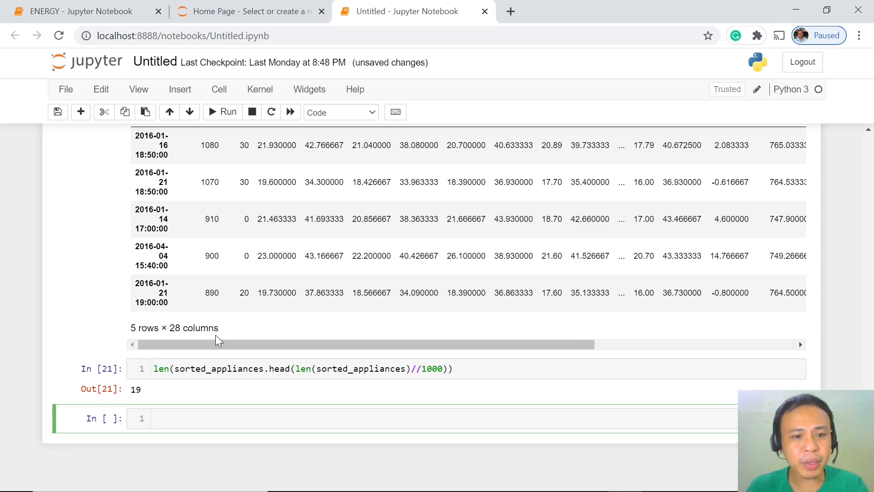
Step: Look up sorted_appliances.appliances[19] in a new cell, returning 790
{"action": "left_click", "coordinate": [223, 418]}
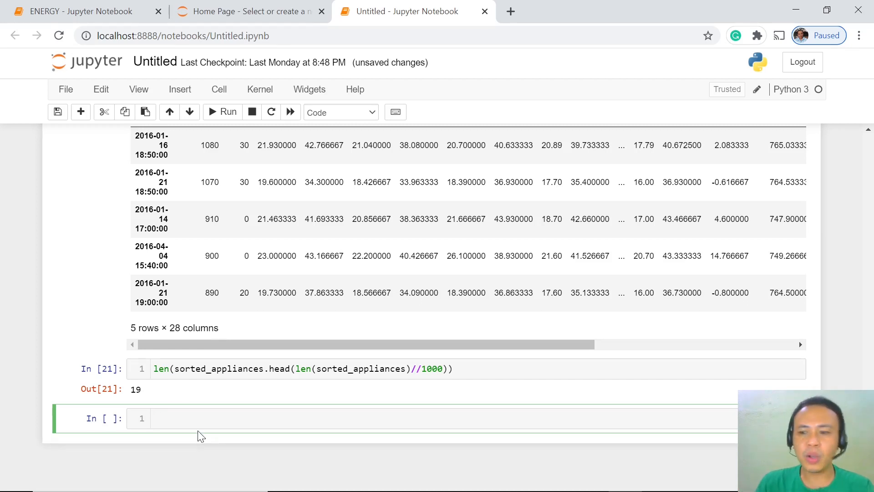
{"action": "type", "text": "sorted_appliances.appliances[19"}
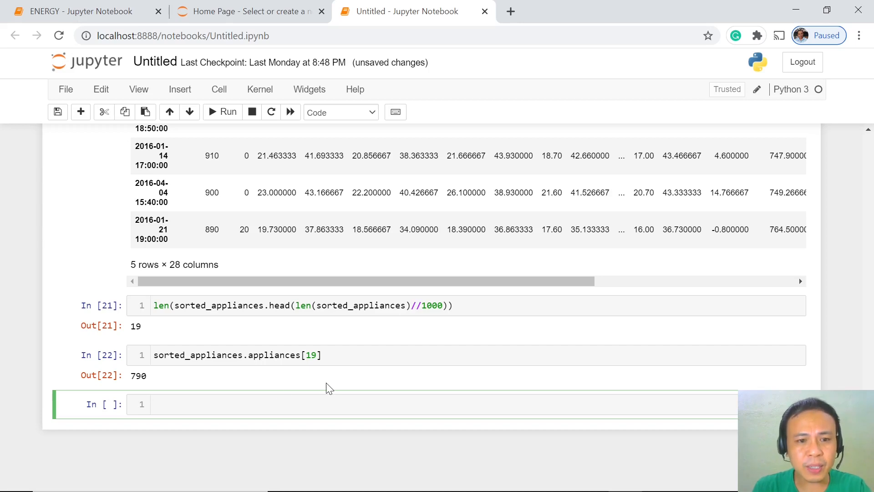
{"action": "mouse_move", "coordinate": [281, 394]}
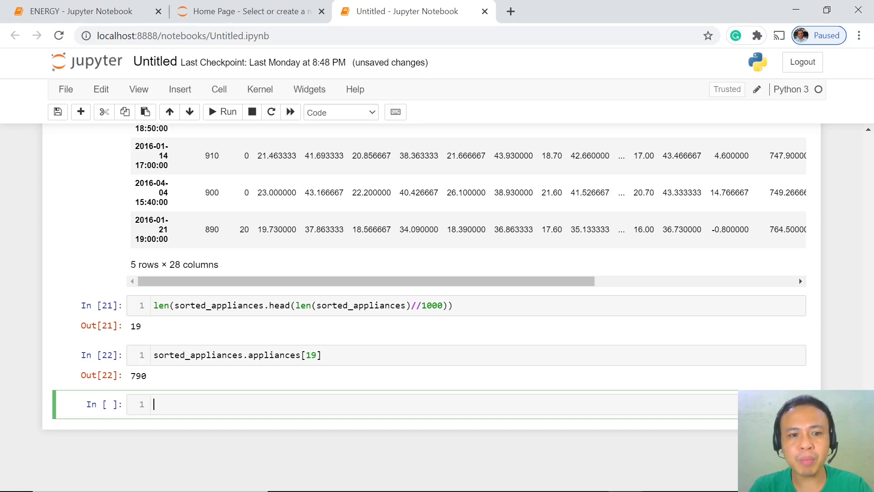
Step: Write and run a cell printing the top 0.1% count and threshold with an appliances boxplot
{"action": "type", "text": "s"}
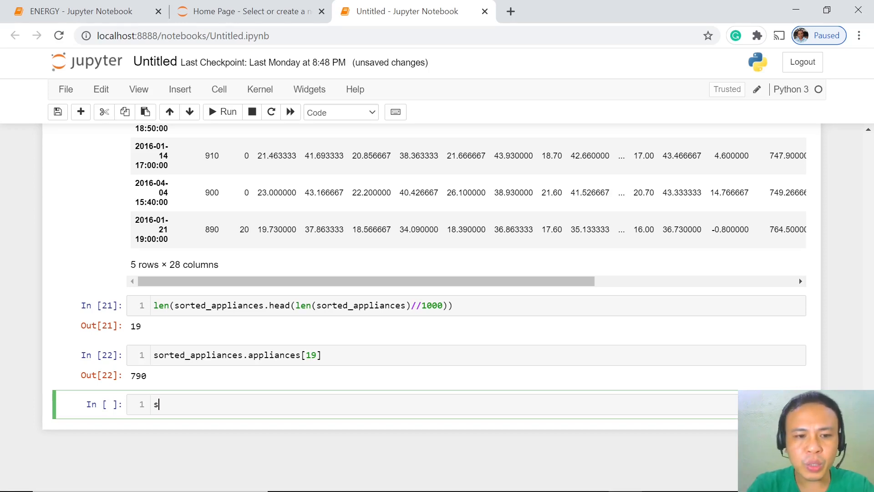
{"action": "type", "text": "orted_appliances = df.sort_values('appliances',ascending=False"}
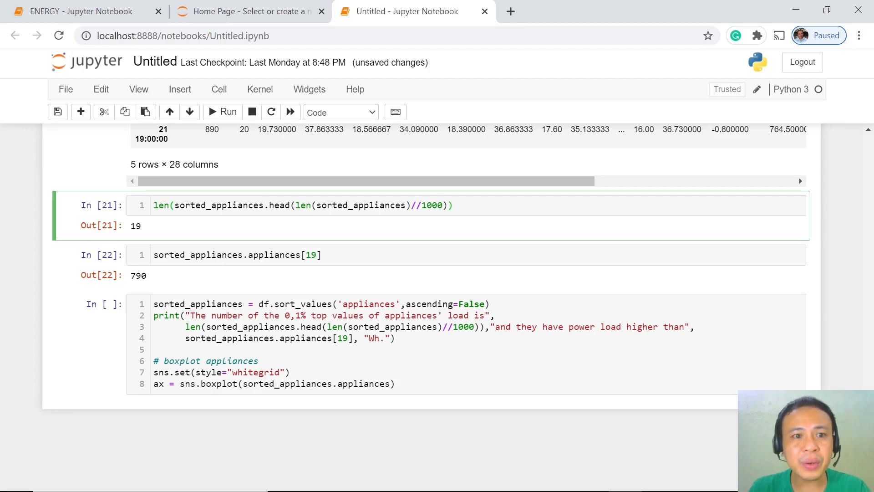
{"action": "left_click", "coordinate": [452, 205]}
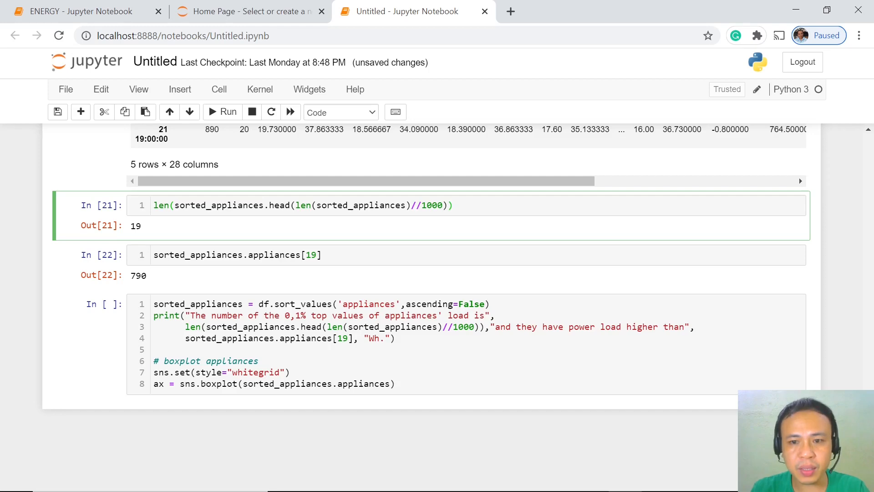
{"action": "left_click", "coordinate": [453, 205]}
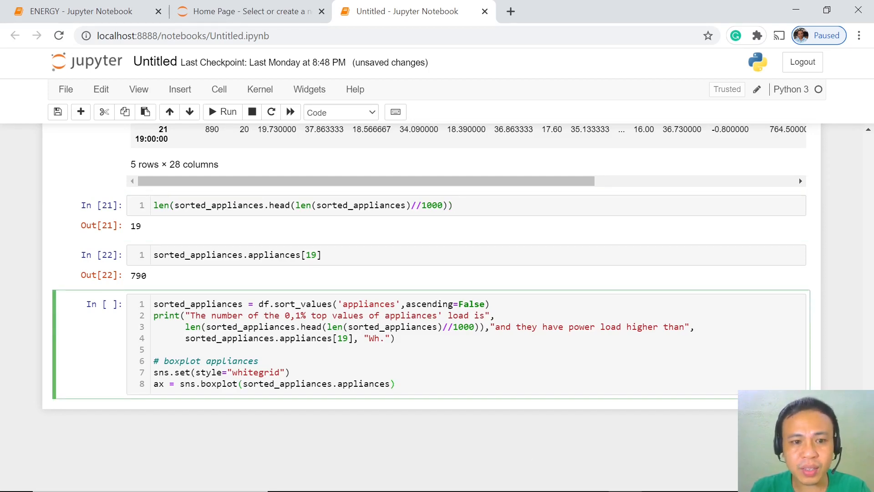
{"action": "left_click", "coordinate": [222, 112]}
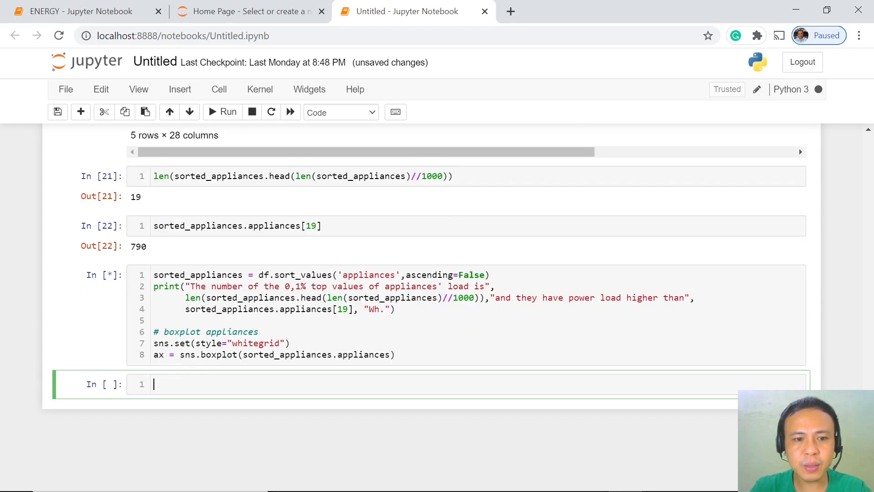
{"action": "left_click", "coordinate": [221, 112]}
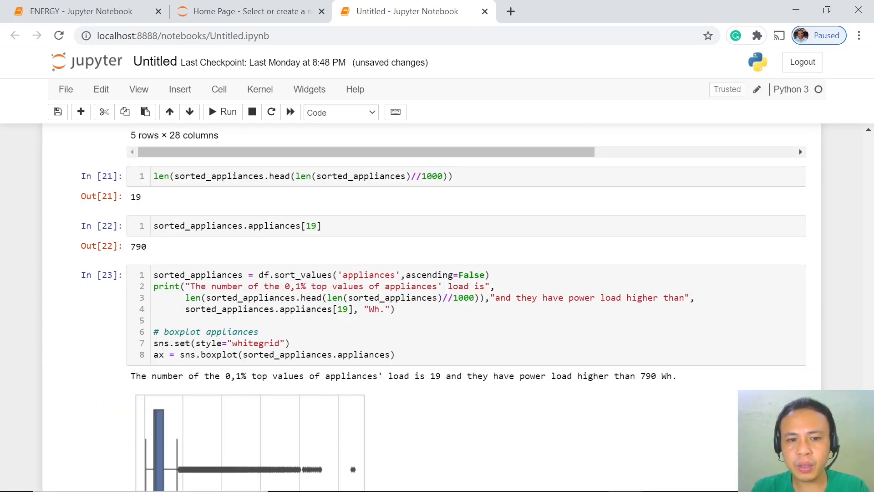
{"action": "scroll", "scroll_direction": "down", "scroll_amount": 3}
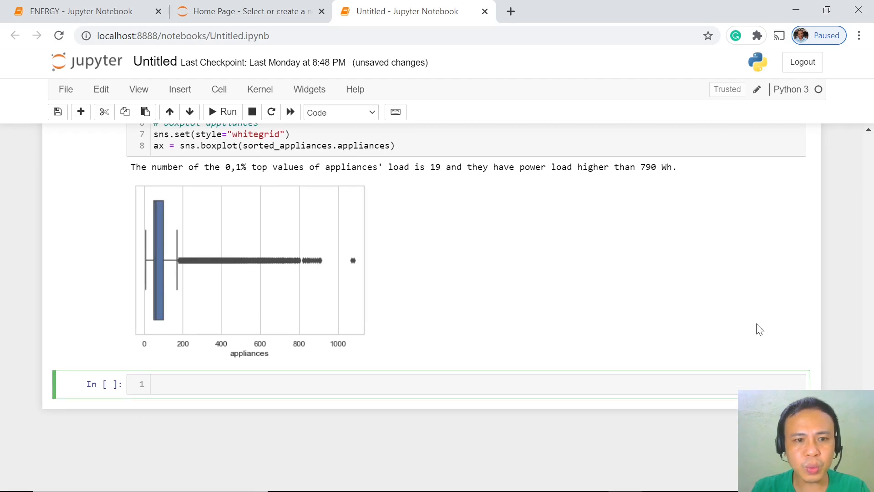
{"action": "left_click", "coordinate": [157, 385]}
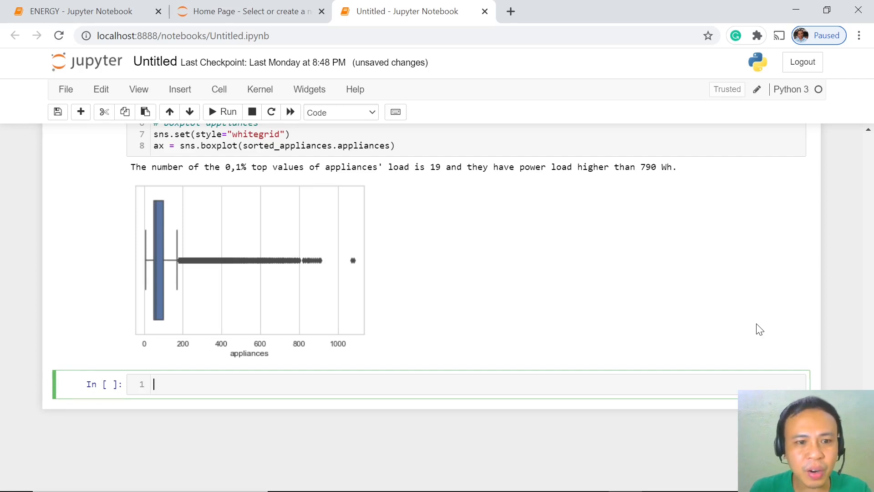
{"action": "mouse_move", "coordinate": [148, 265]}
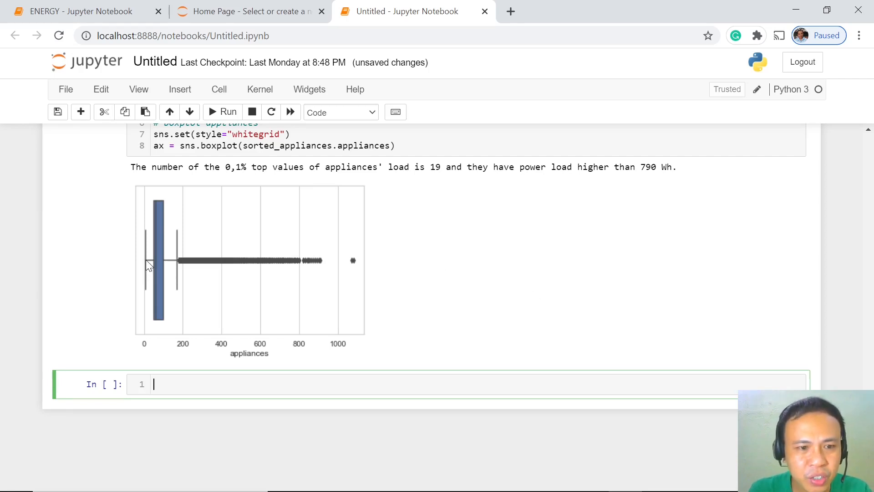
{"action": "mouse_move", "coordinate": [161, 266]}
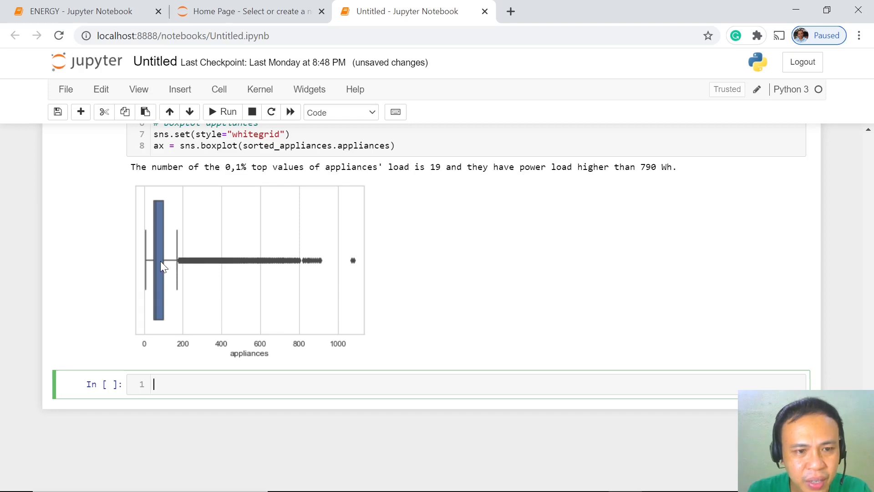
{"action": "mouse_move", "coordinate": [398, 284]}
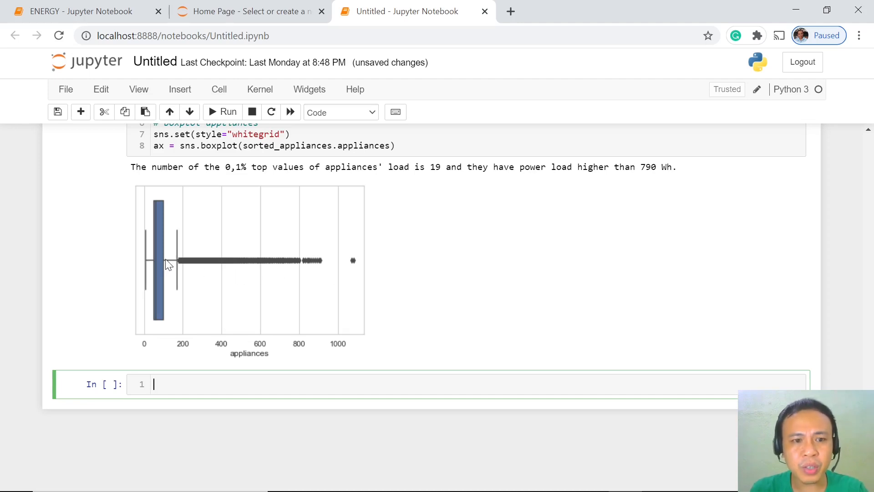
{"action": "mouse_move", "coordinate": [537, 277]}
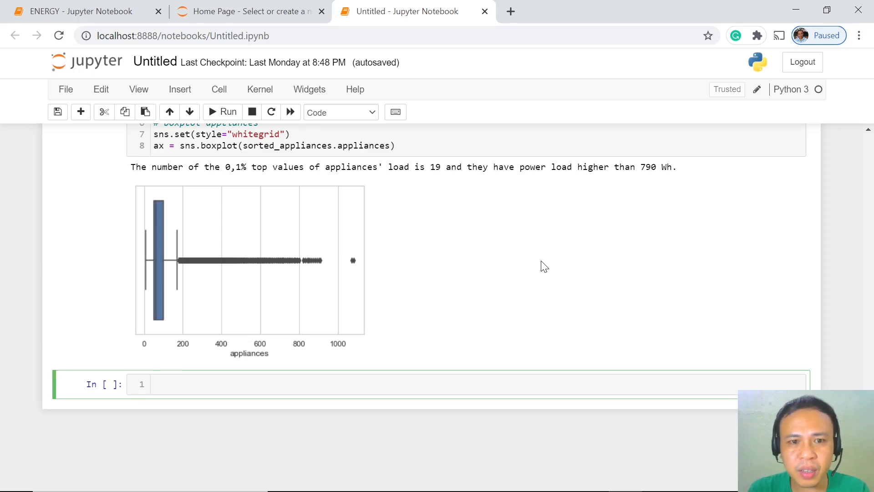
{"action": "mouse_move", "coordinate": [146, 263]}
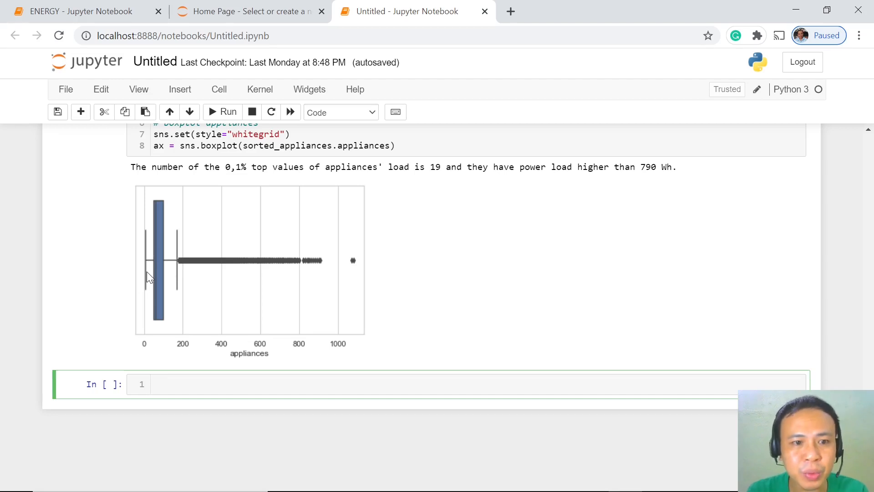
{"action": "mouse_move", "coordinate": [179, 266]}
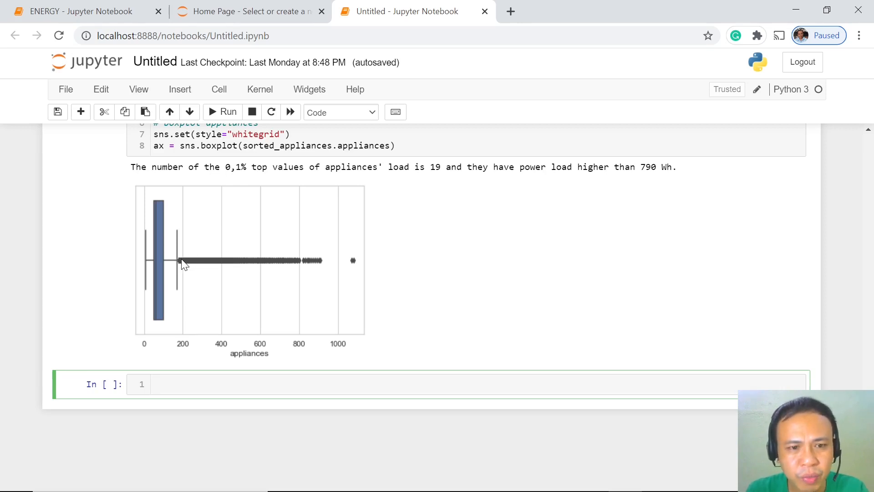
{"action": "mouse_move", "coordinate": [329, 267]}
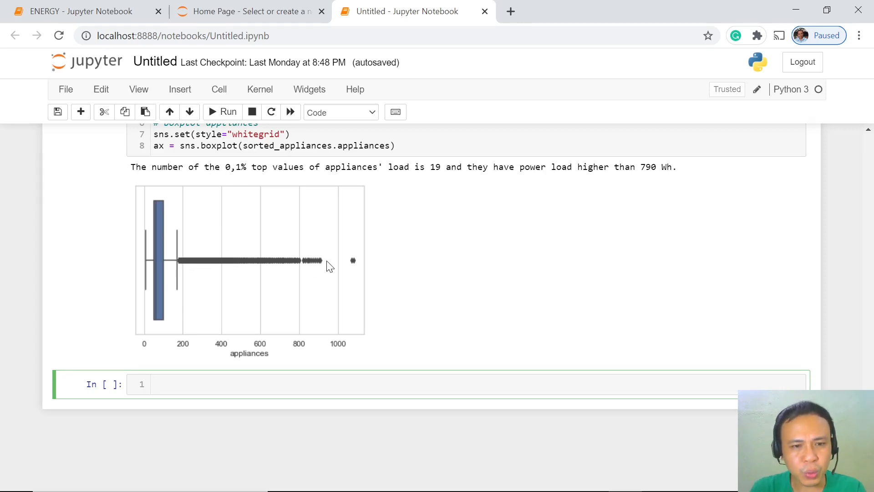
{"action": "mouse_move", "coordinate": [180, 264]}
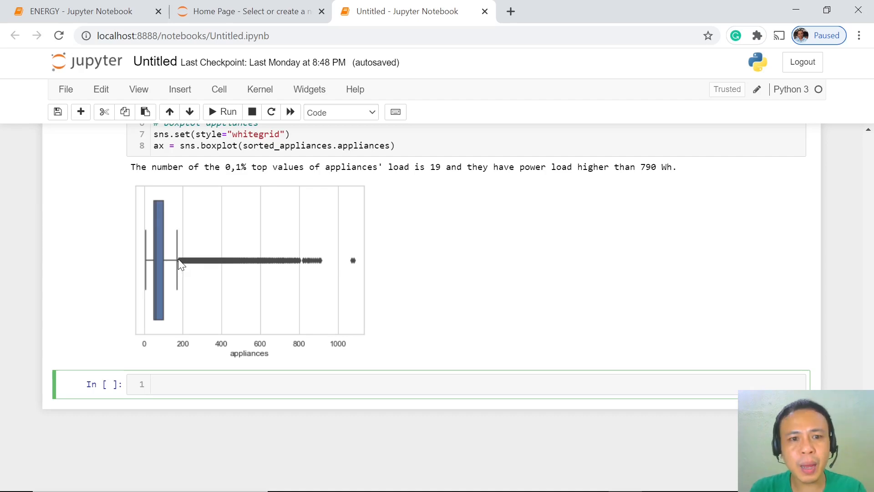
{"action": "left_click", "coordinate": [156, 384]}
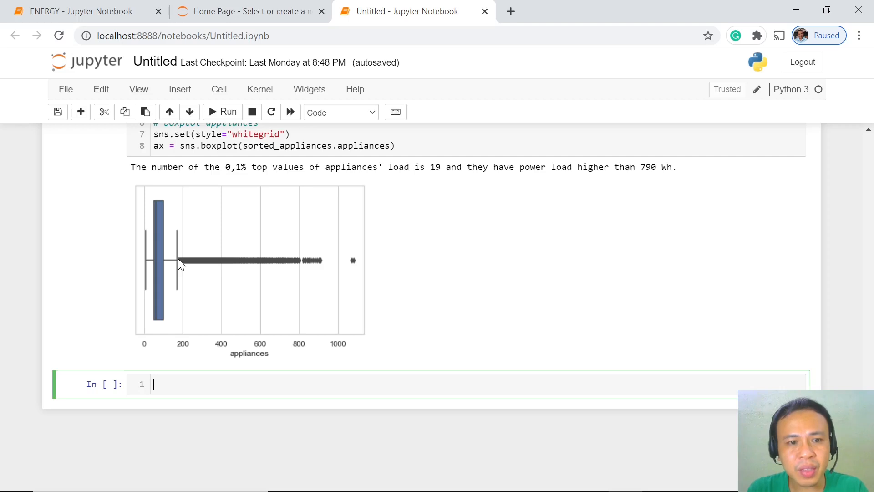
{"action": "mouse_move", "coordinate": [273, 263]}
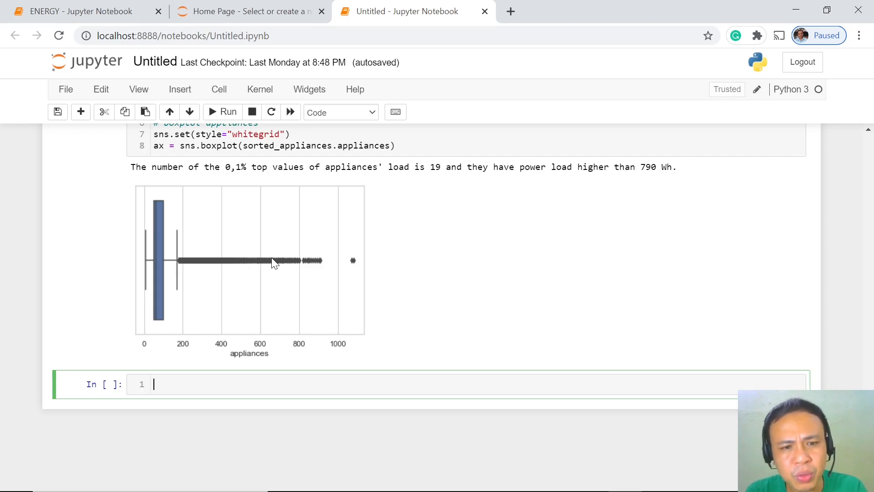
{"action": "mouse_move", "coordinate": [318, 264]}
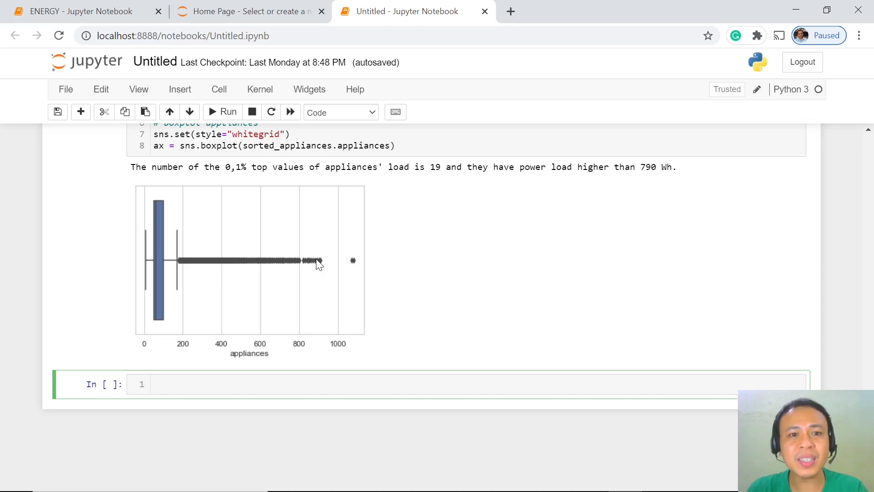
{"action": "mouse_move", "coordinate": [537, 254]}
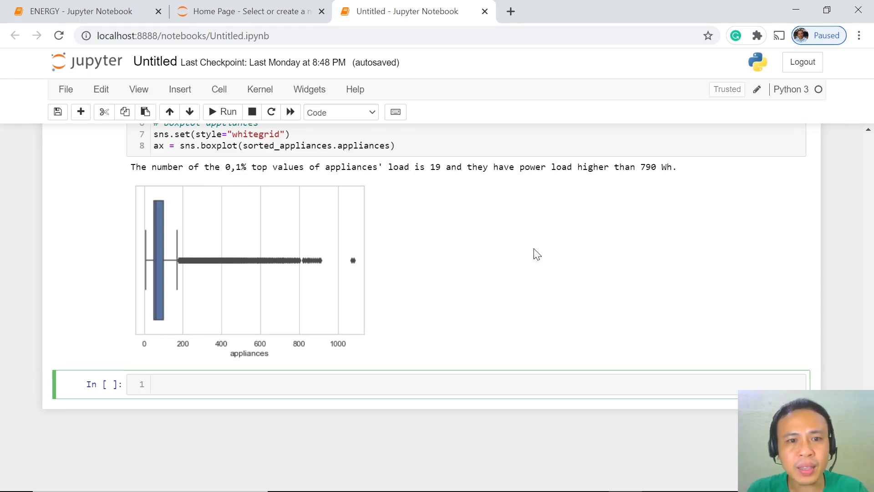
{"action": "mouse_move", "coordinate": [233, 177]}
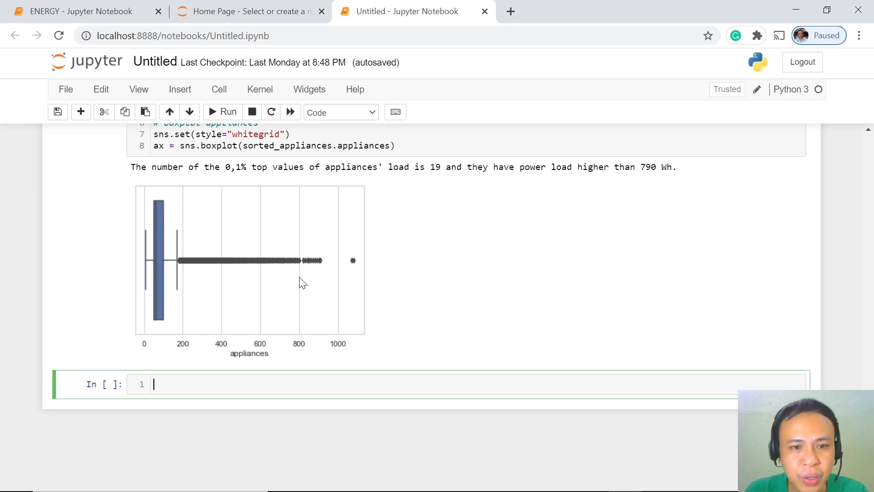
{"action": "mouse_move", "coordinate": [383, 265]}
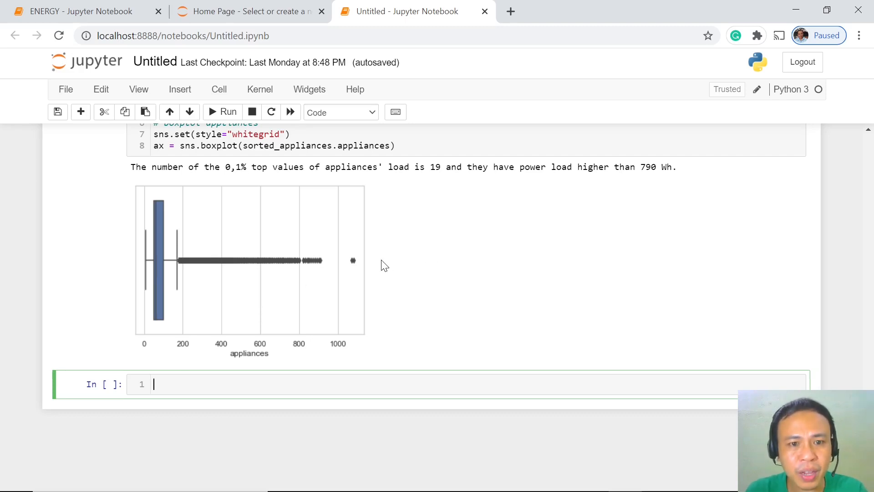
{"action": "mouse_move", "coordinate": [669, 180]}
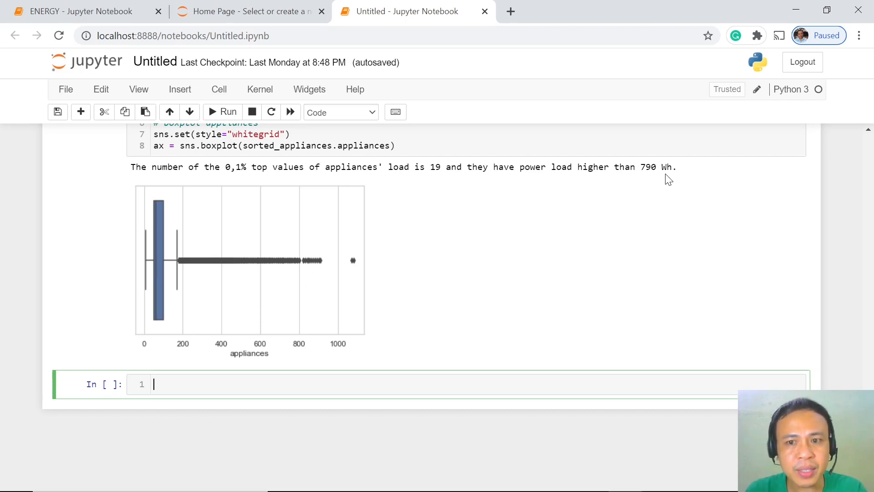
{"action": "mouse_move", "coordinate": [297, 304]}
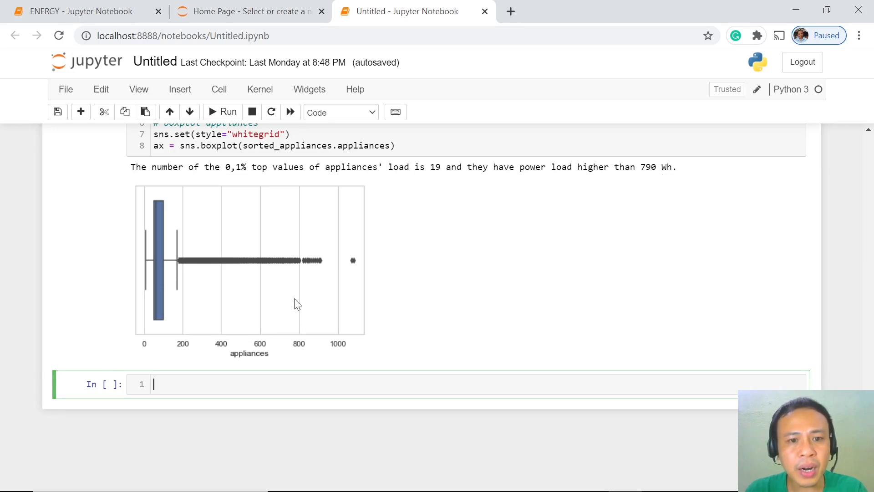
{"action": "mouse_move", "coordinate": [318, 261]}
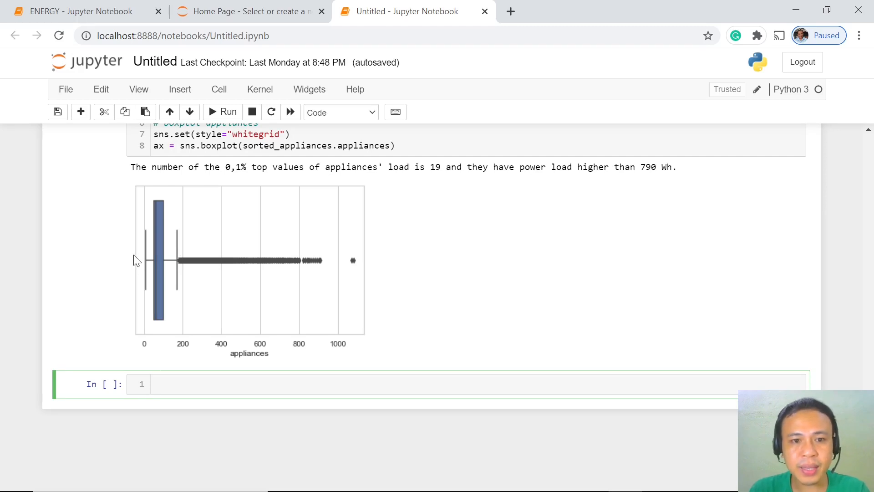
{"action": "mouse_move", "coordinate": [437, 435]}
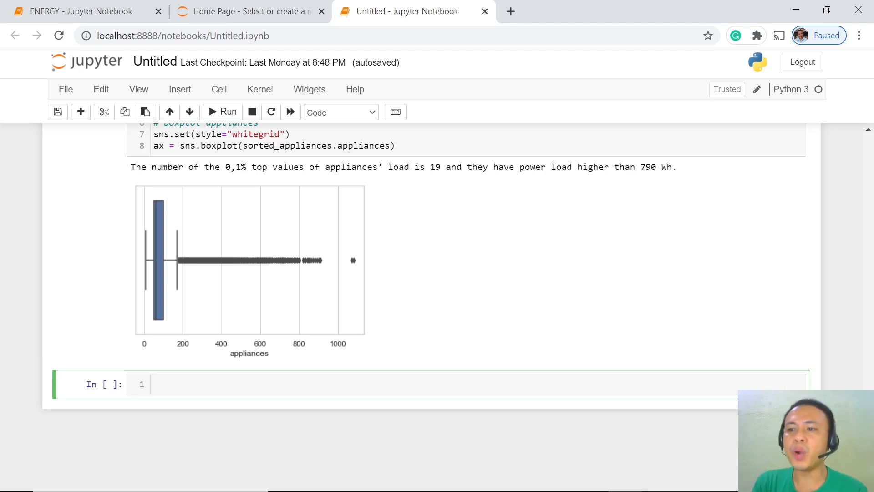
Step: Type df = df.dropna() and drop rows where appliances >790 or <0
{"action": "type", "text": "d"}
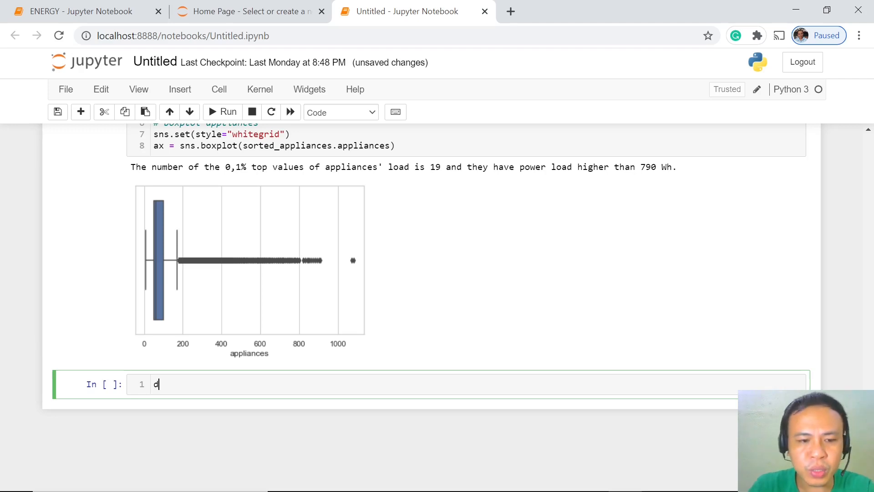
{"action": "type", "text": "f = df.dropna()"}
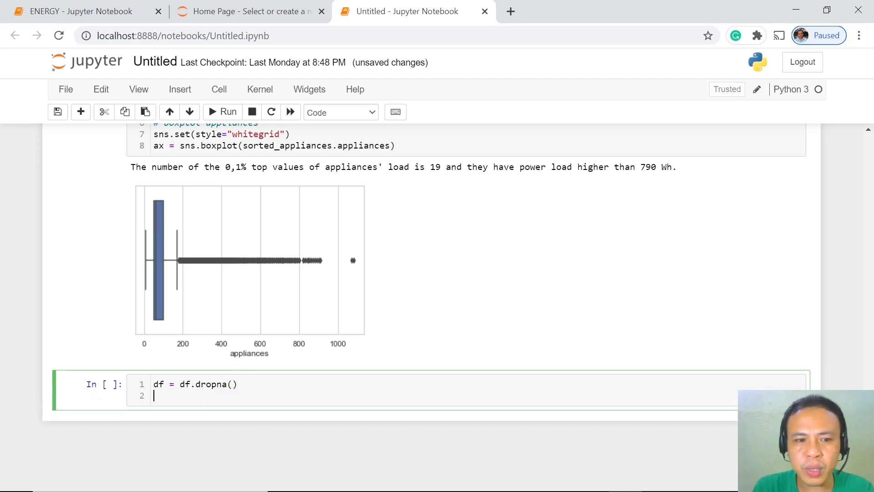
{"action": "type", "text": "df = df.drop(df[(df.appliances>790)|(df.appliances<0)].index)"}
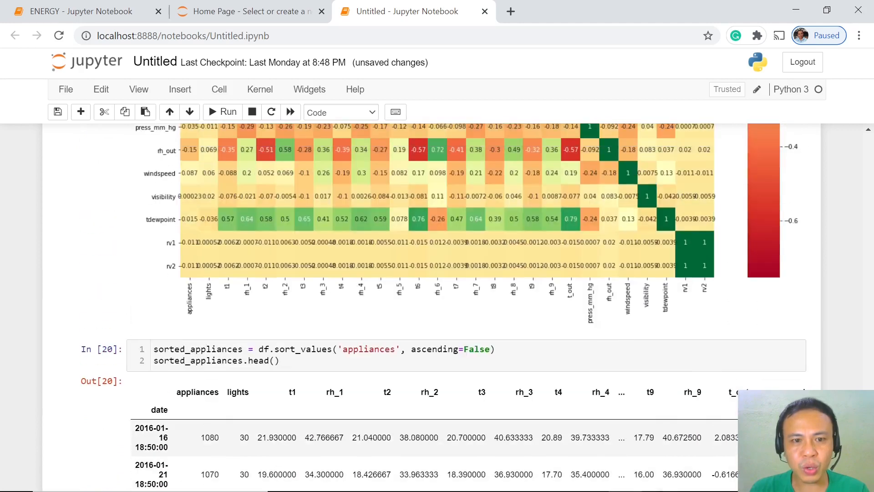
Step: Sort the cleaned data by appliances descending and run it, topping out at 790
{"action": "scroll", "scroll_direction": "down", "scroll_amount": 3}
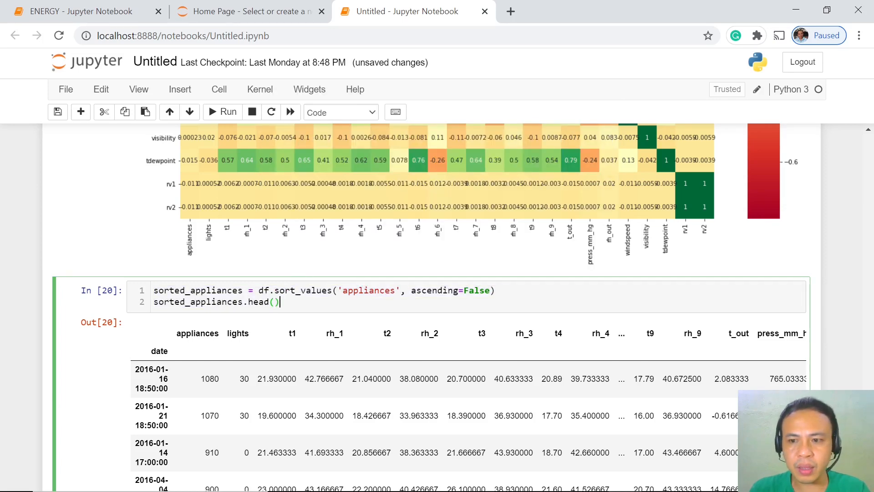
{"action": "scroll", "scroll_direction": "down", "scroll_amount": 3}
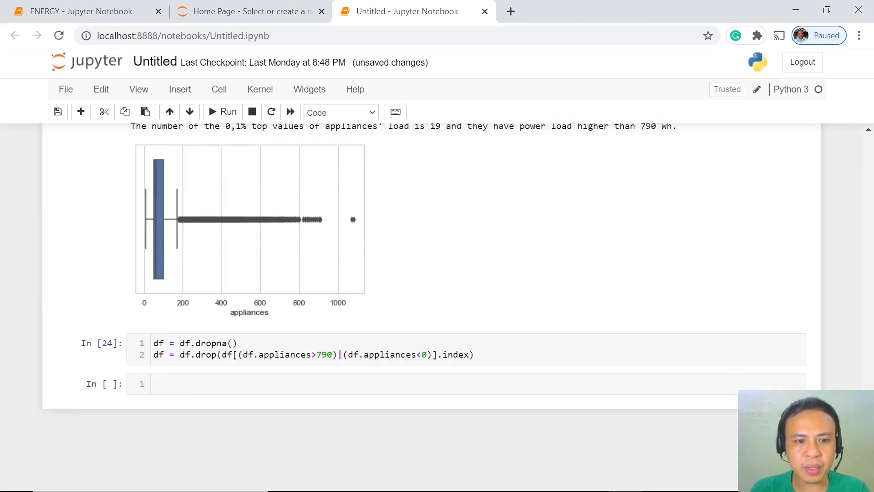
{"action": "type", "text": "sorted_appliances = df.sort_values('appliances', ascending=False)"}
{"action": "type", "text": "sorted_appliances.head()"}
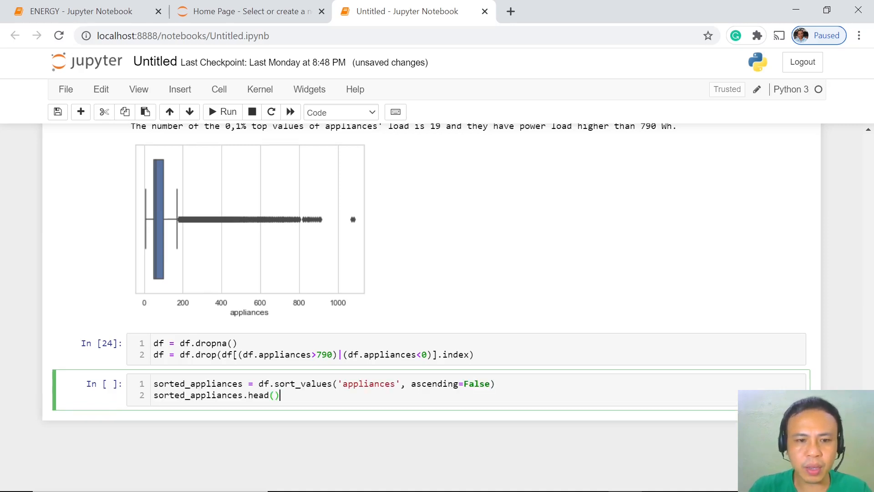
{"action": "left_click", "coordinate": [228, 111]}
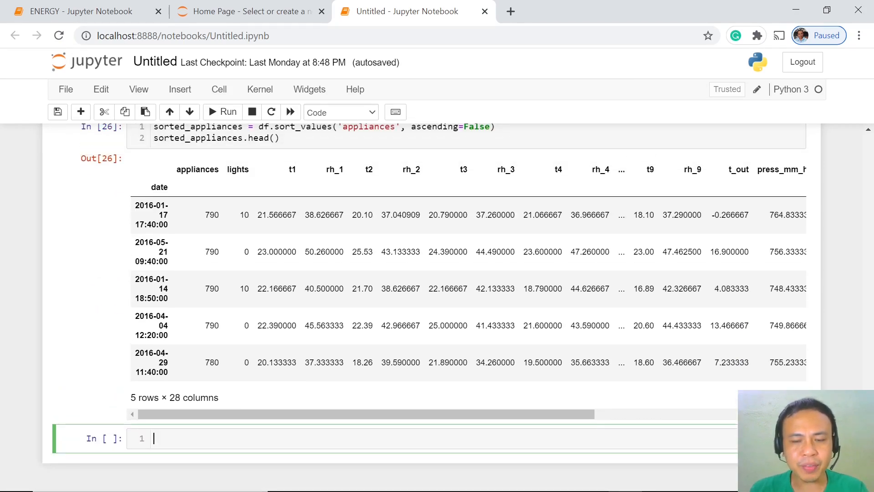
{"action": "mouse_move", "coordinate": [277, 303]}
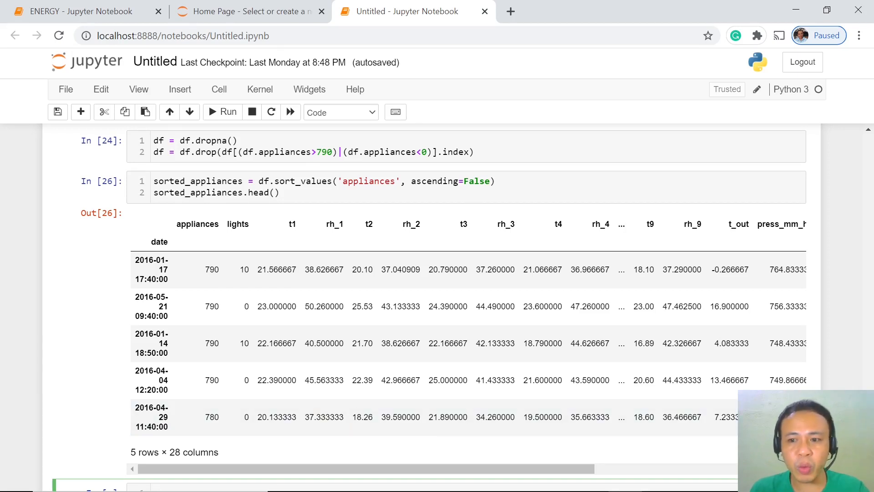
{"action": "scroll", "scroll_direction": "down", "scroll_amount": 3}
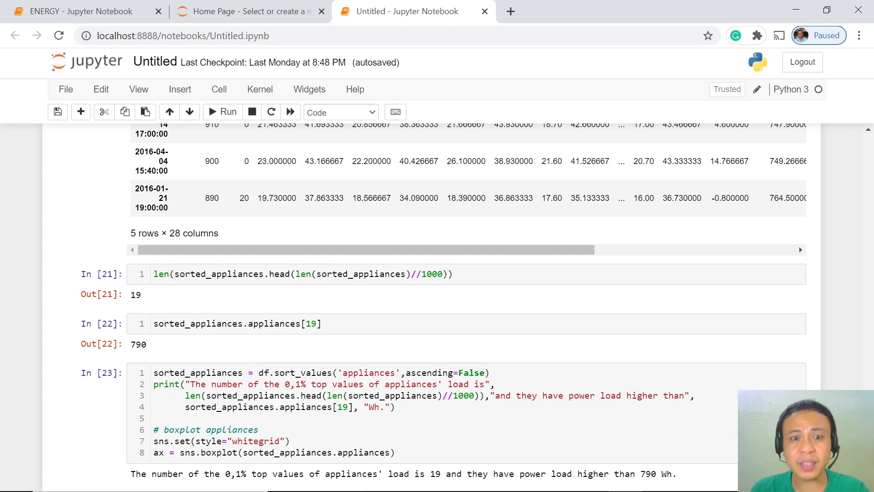
{"action": "scroll", "scroll_direction": "down", "scroll_amount": 3}
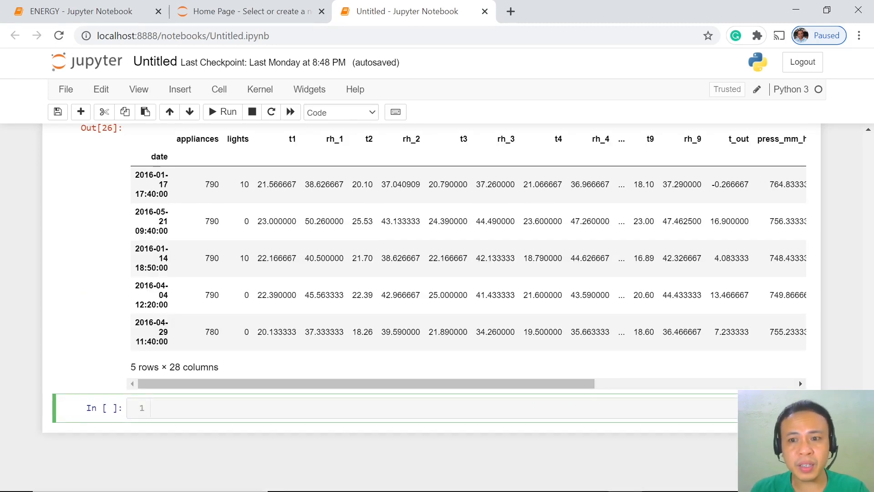